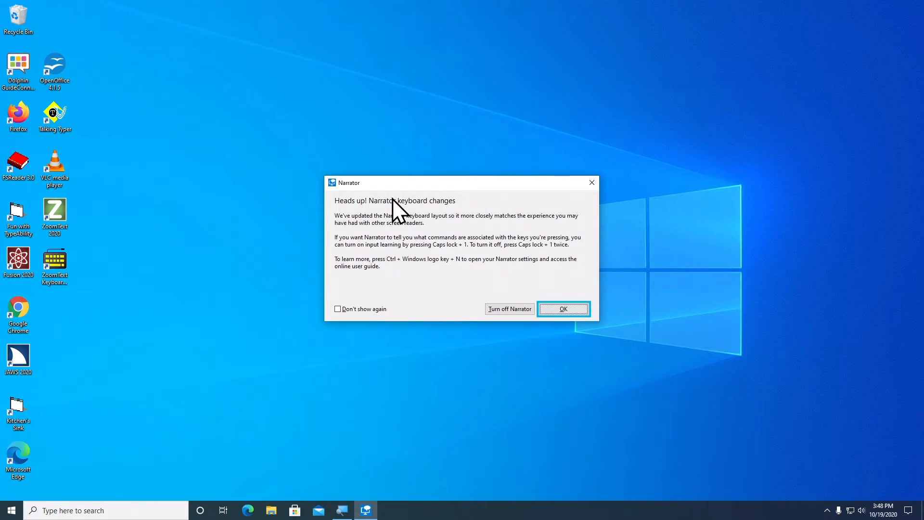
Dismiss Narrator's 'Heads up' notice about keyboard changes.
click(563, 308)
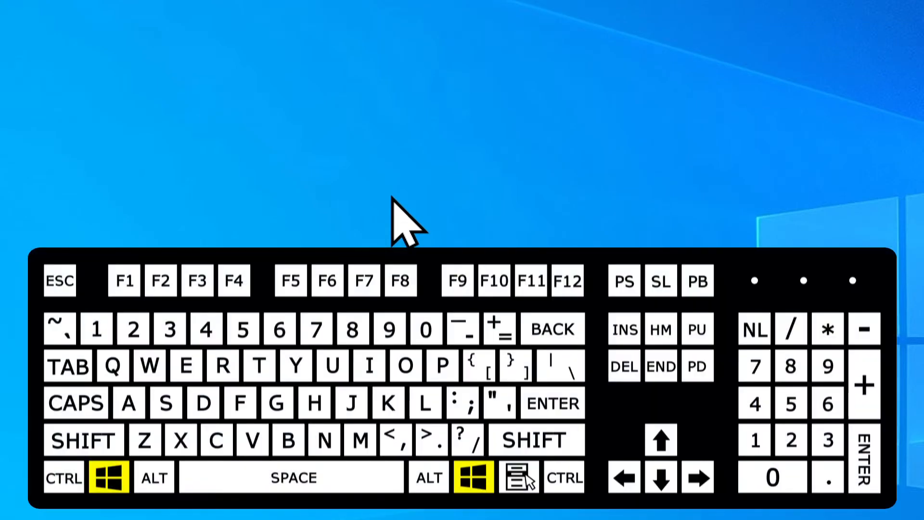
Search the Start menu for 'internet' to find Internet Explorer.
click(108, 478)
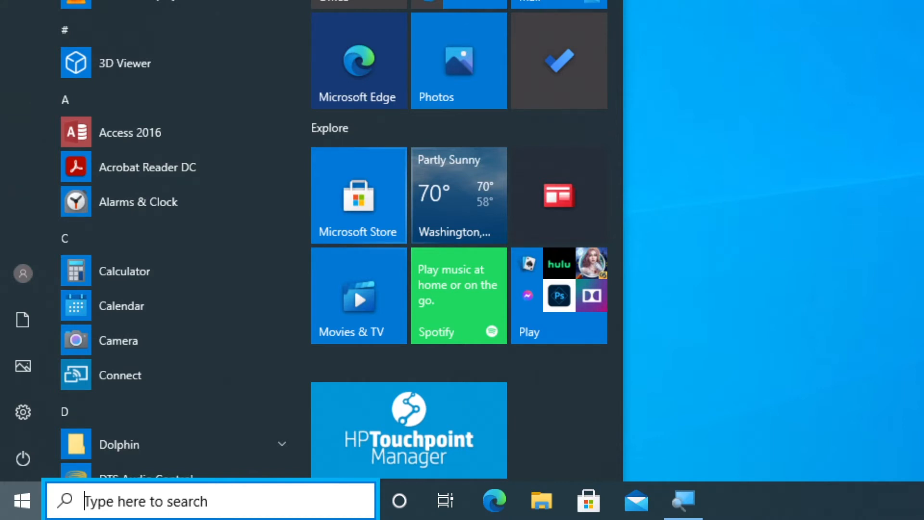
text(i)
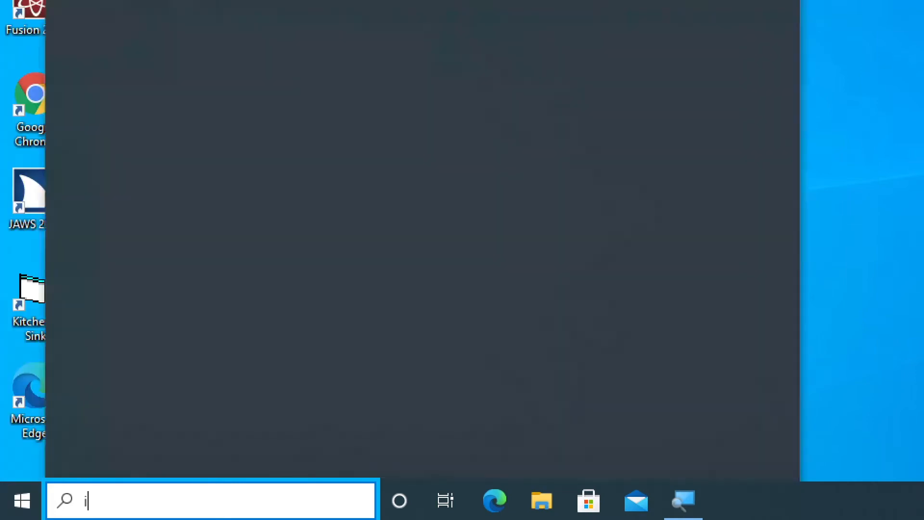
text(nterne)
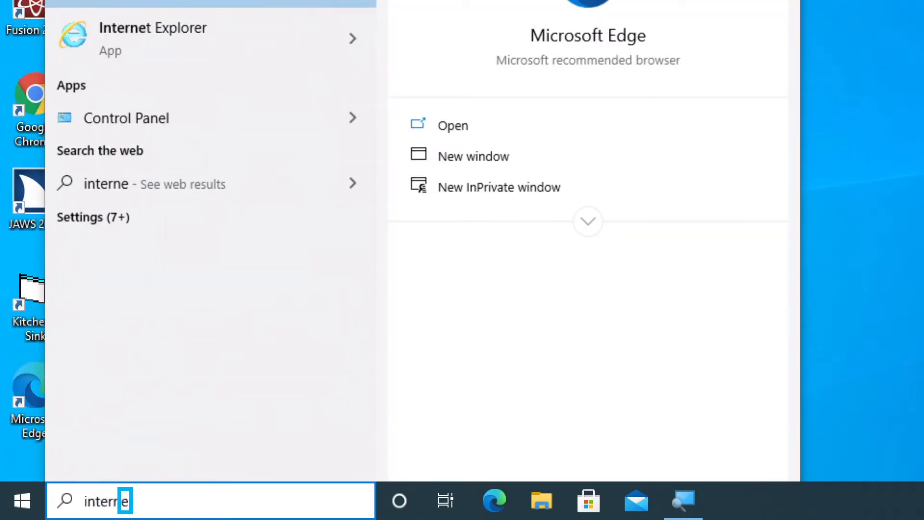
text(t)
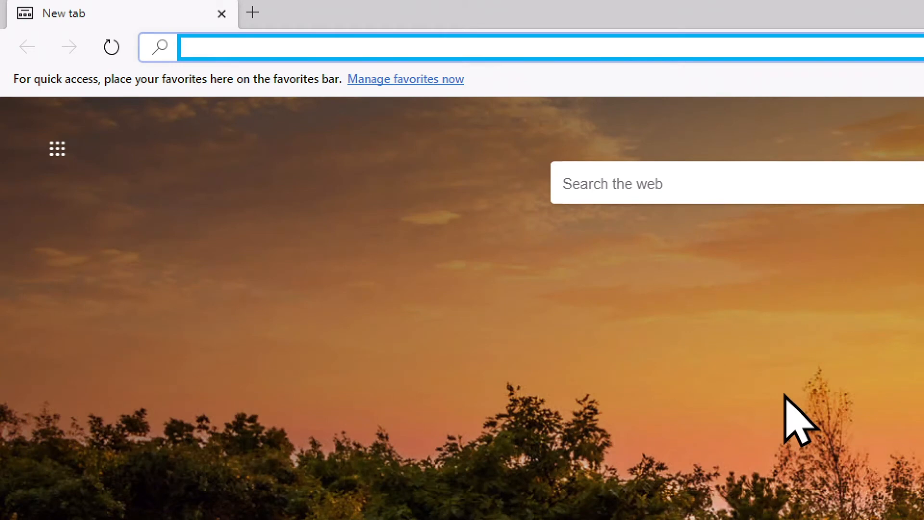
Type 'nvacce' into the Edge address bar toward nvaccess.org.
text(nv)
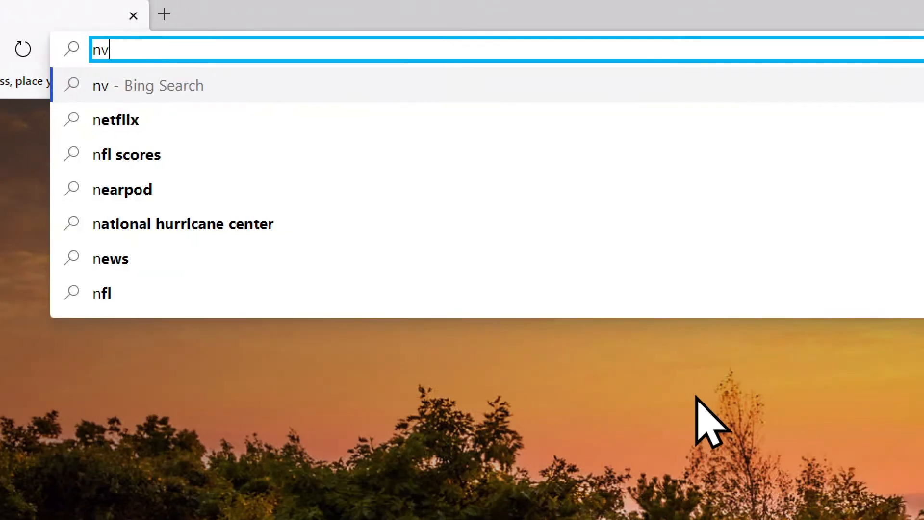
text(access.org)
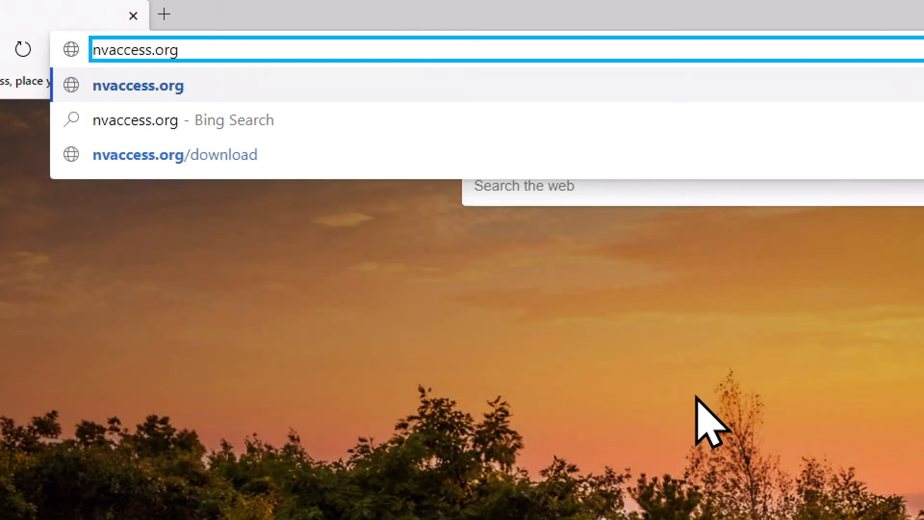
Choose the nvaccess.org suggestion and load the NV Access home page.
click(138, 86)
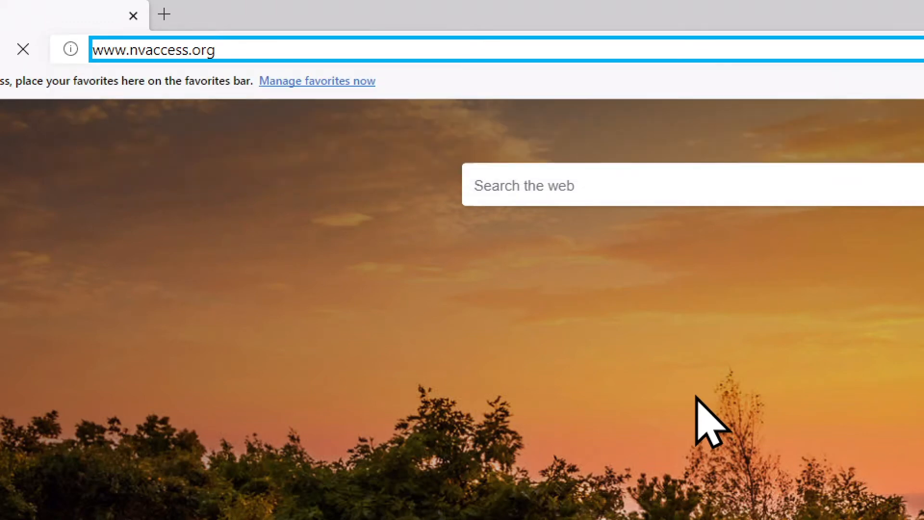
key(Return)
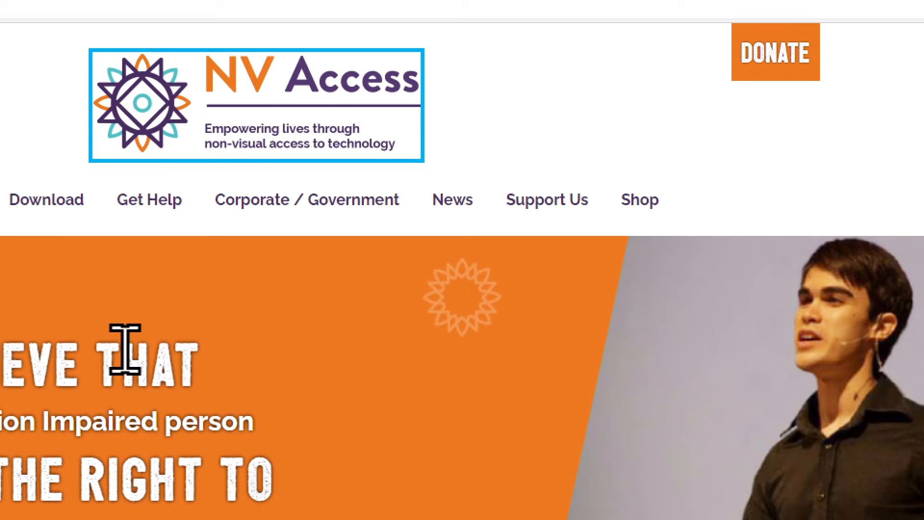
scroll(down, 3)
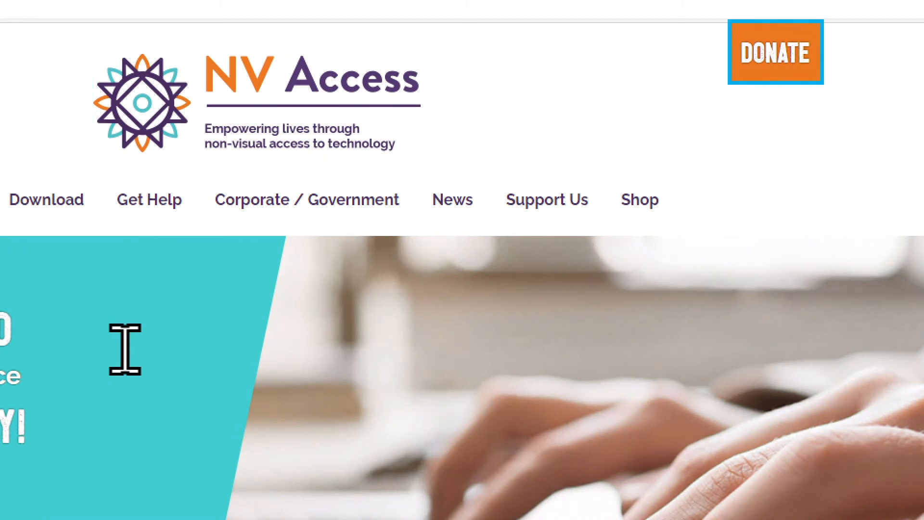
Scroll down the home page to the NVDA Version 2020.3 Download button.
scroll(down, 3)
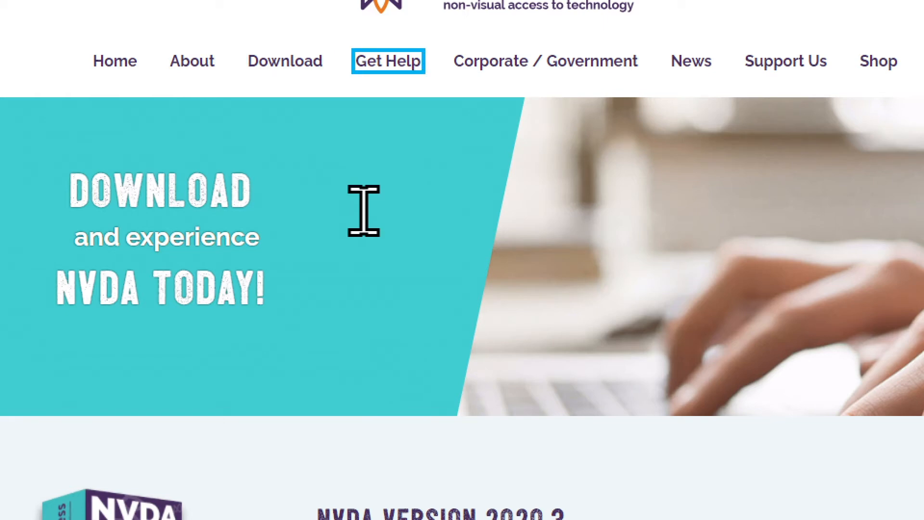
mouse_move(546, 60)
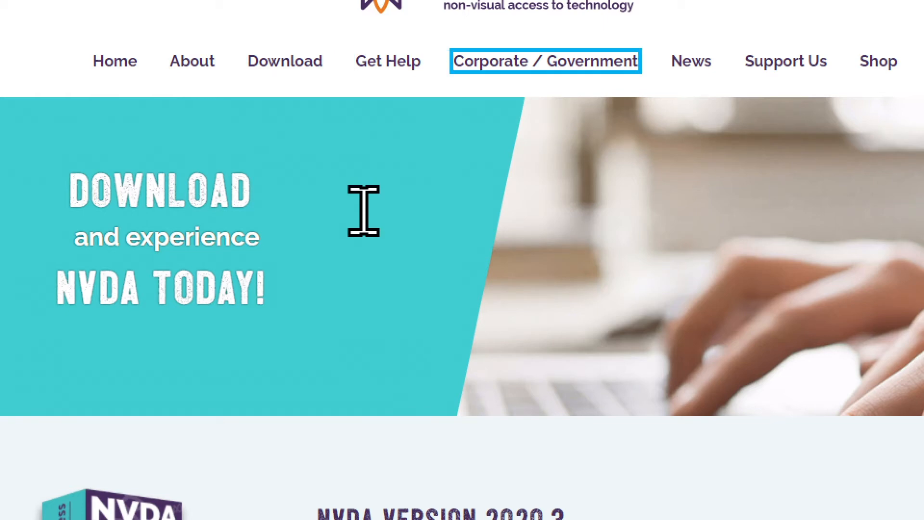
mouse_move(691, 61)
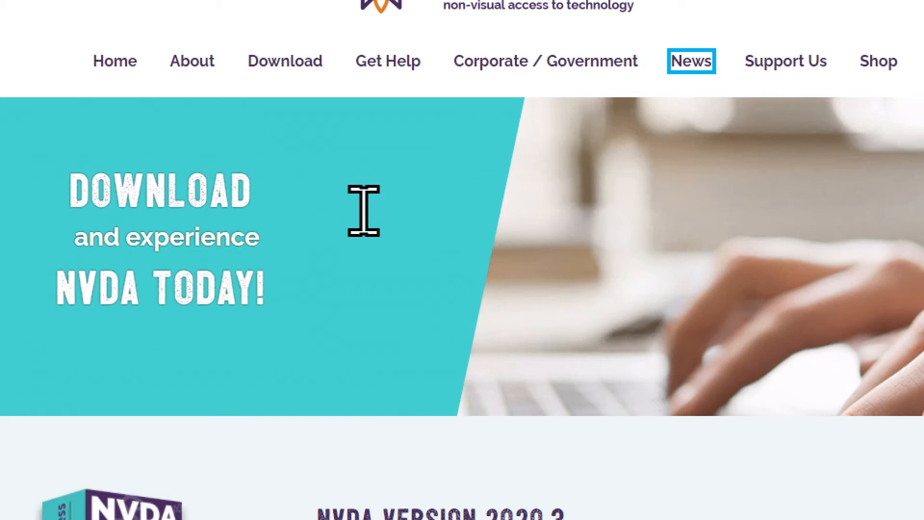
mouse_move(785, 60)
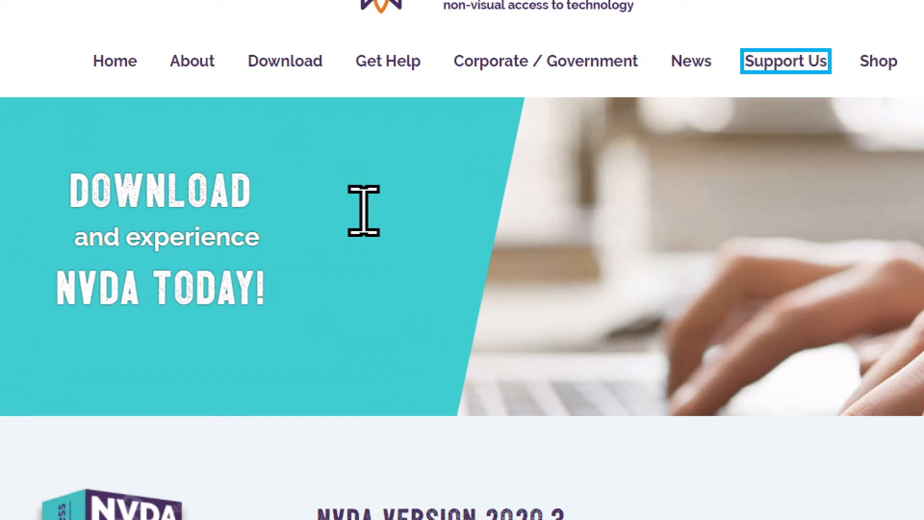
scroll(down, 3)
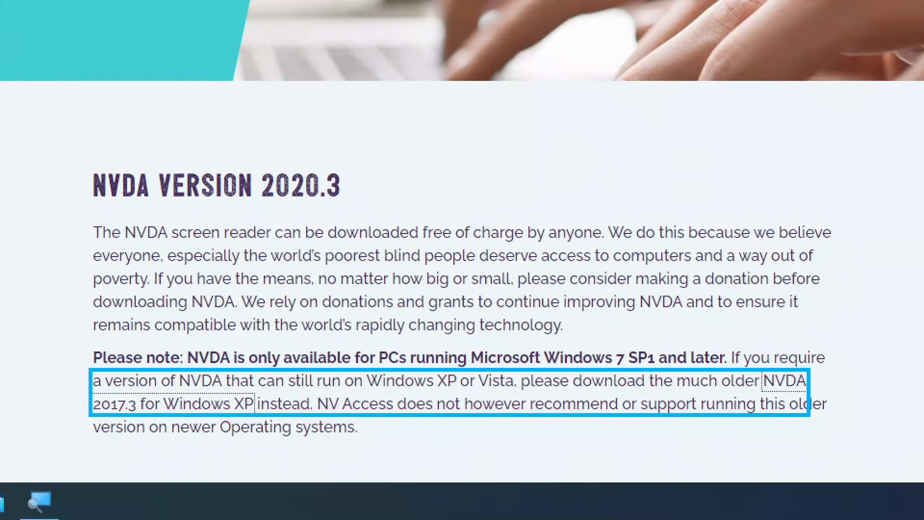
scroll(down, 3)
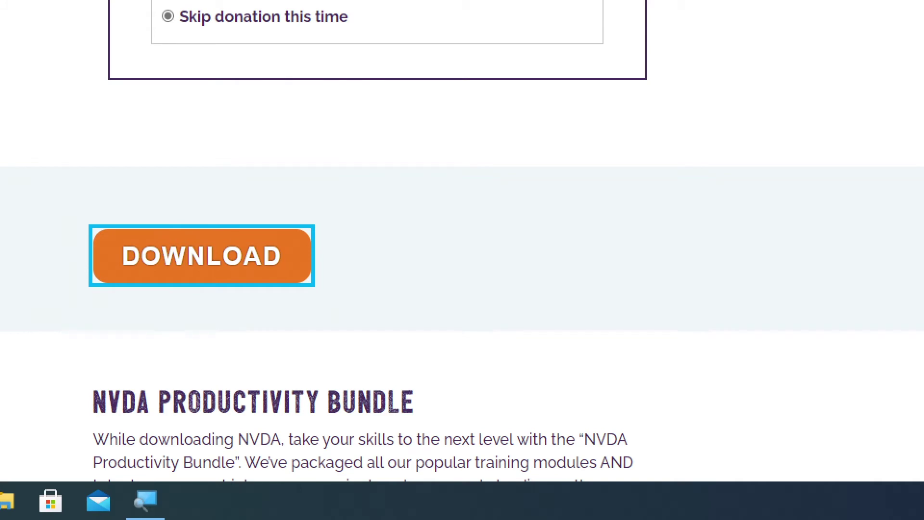
scroll(down, 3)
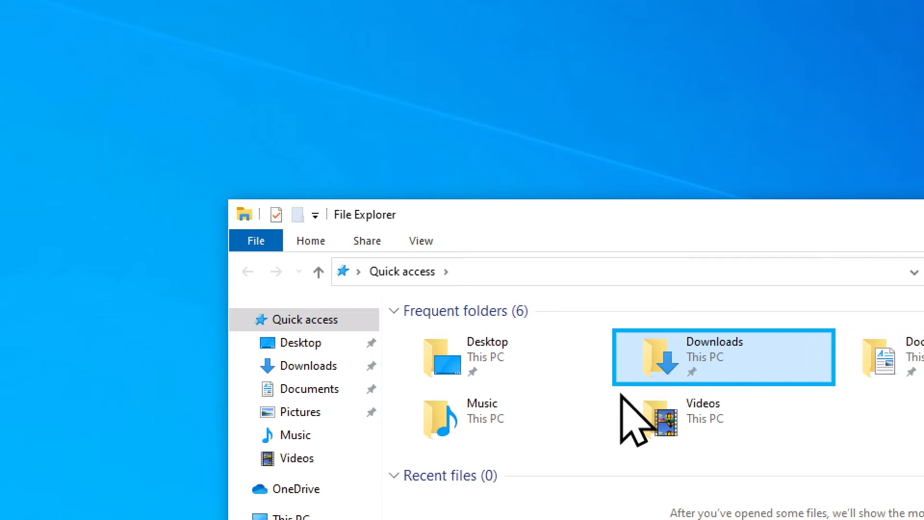
Open Downloads from Quick access frequent folders.
double_click(714, 357)
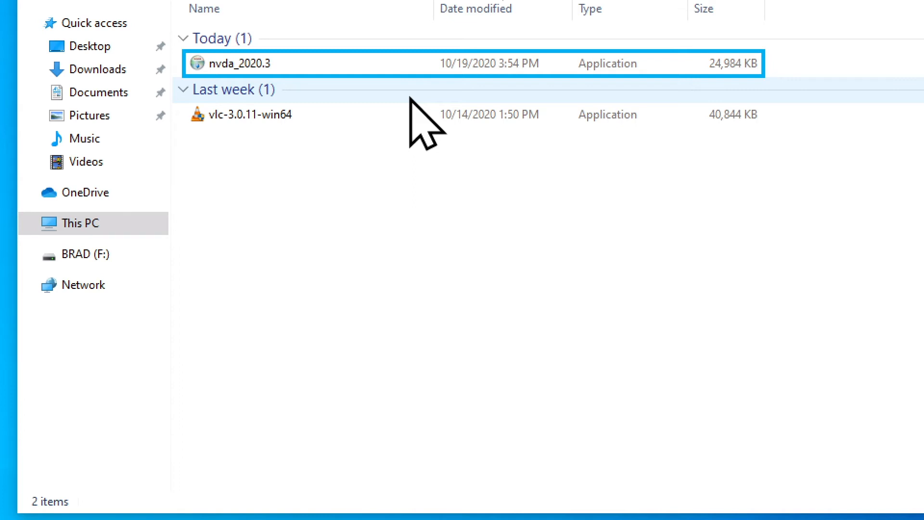
Select nvda_2020.3 in Downloads and run the installer.
click(265, 114)
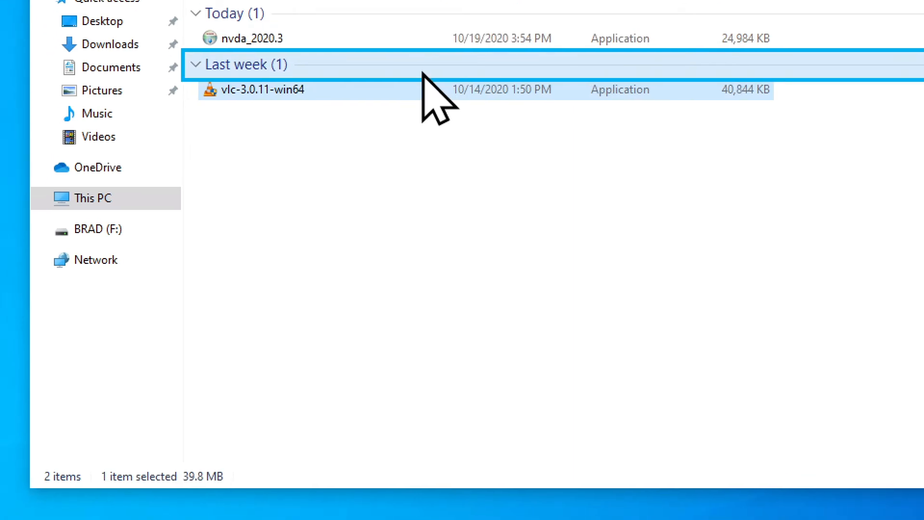
click(254, 38)
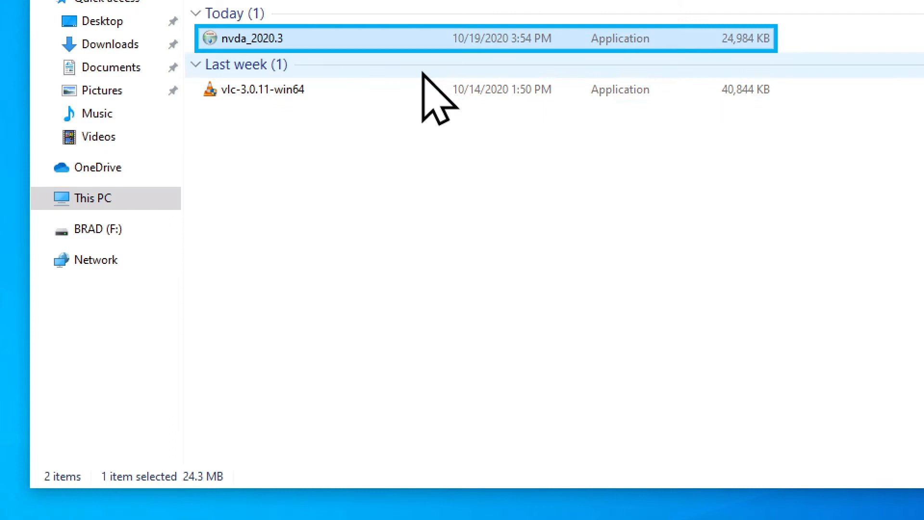
mouse_move(248, 38)
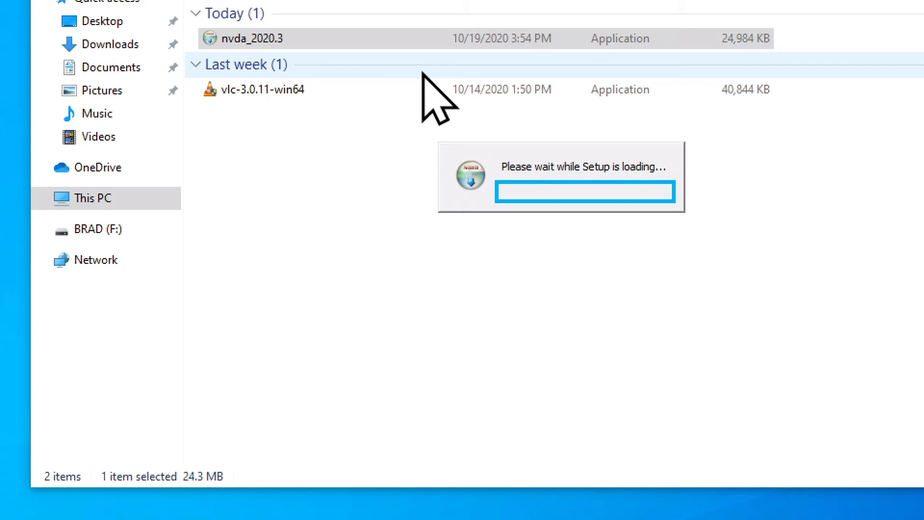
double_click(250, 38)
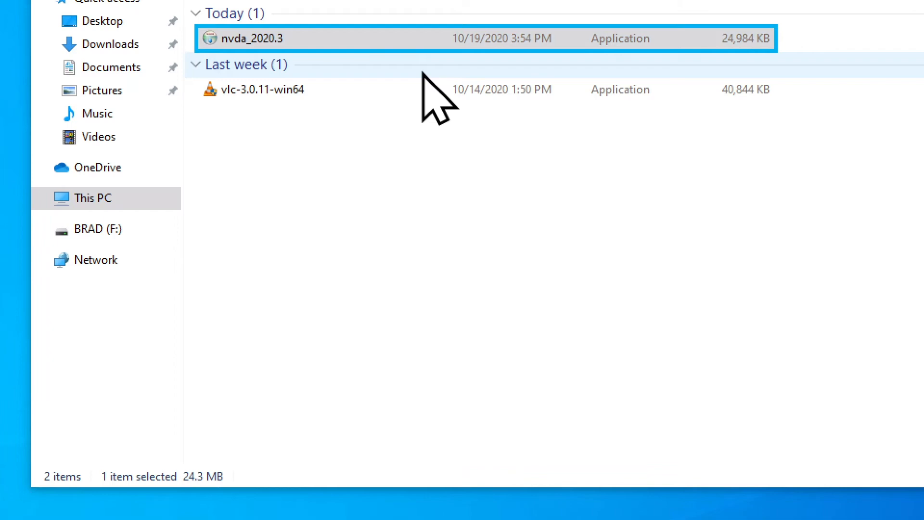
Relaunch the NVDA installer and accept the license agreement.
double_click(249, 37)
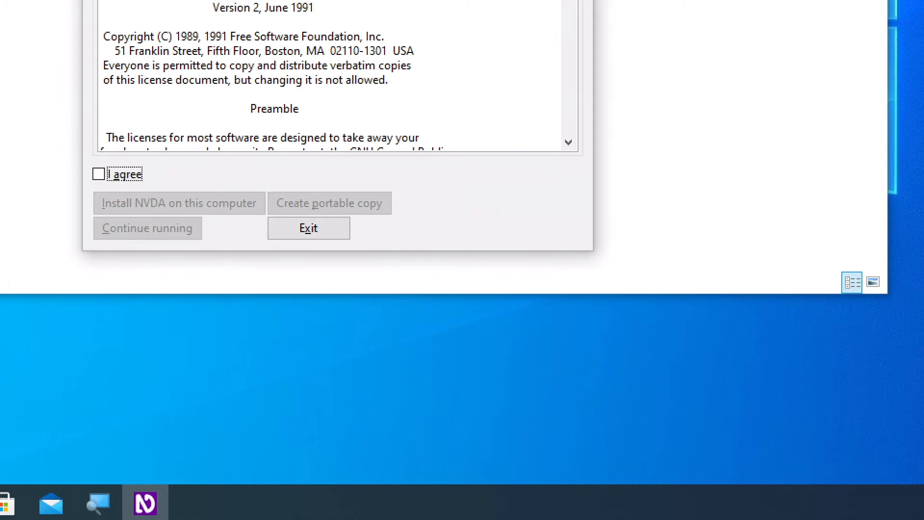
click(98, 174)
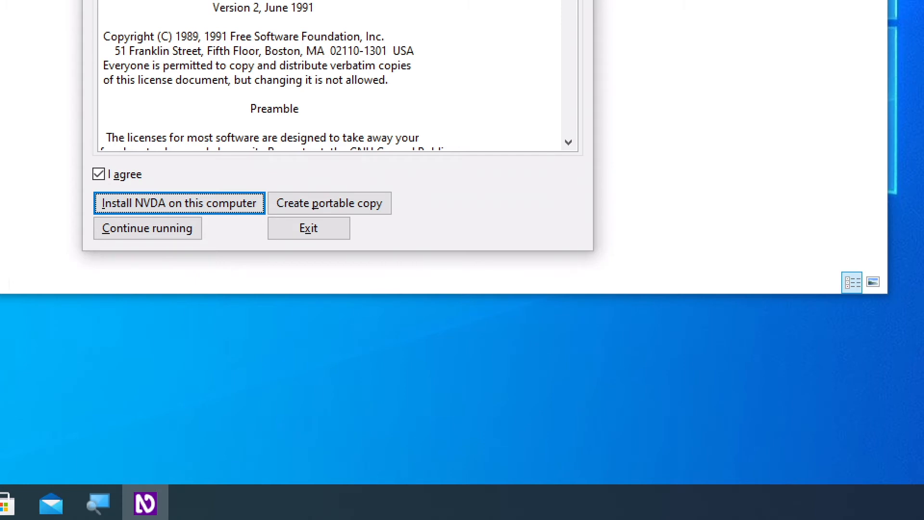
Choose 'Install NVDA on this computer'.
click(179, 202)
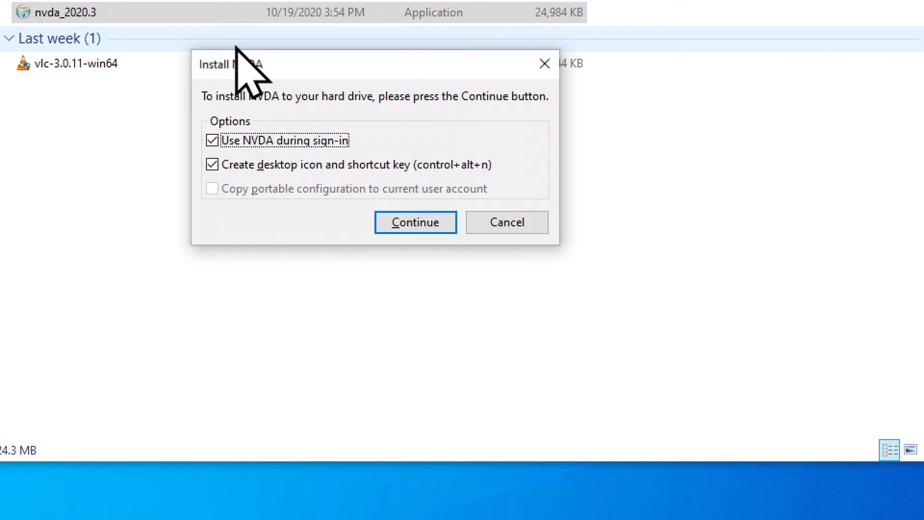
Turn off 'Use NVDA during sign-in', keep desktop icon, and continue installing.
click(212, 140)
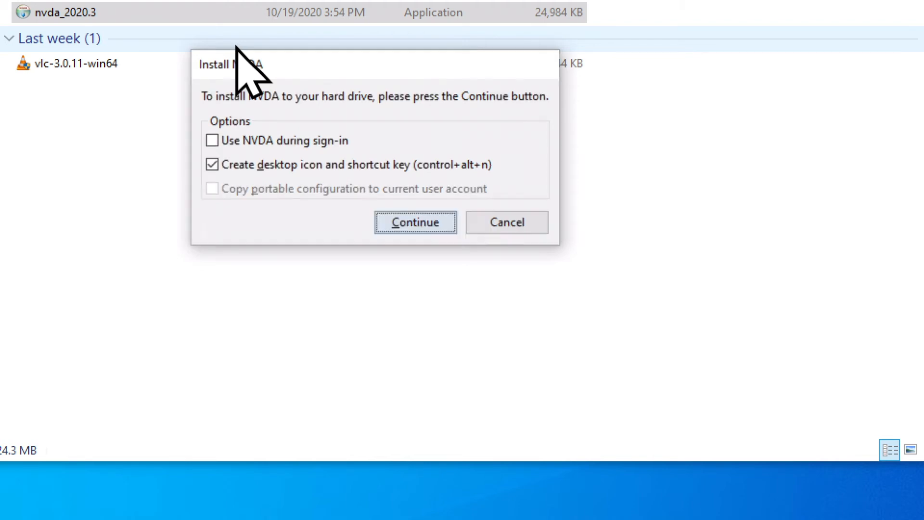
click(416, 222)
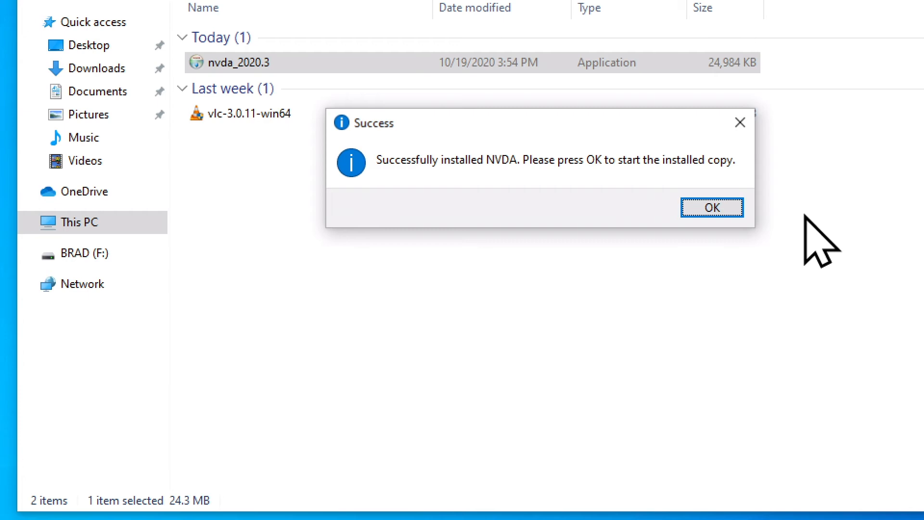
Accept the Success message so the installed NVDA copy launches its Welcome dialog.
click(712, 208)
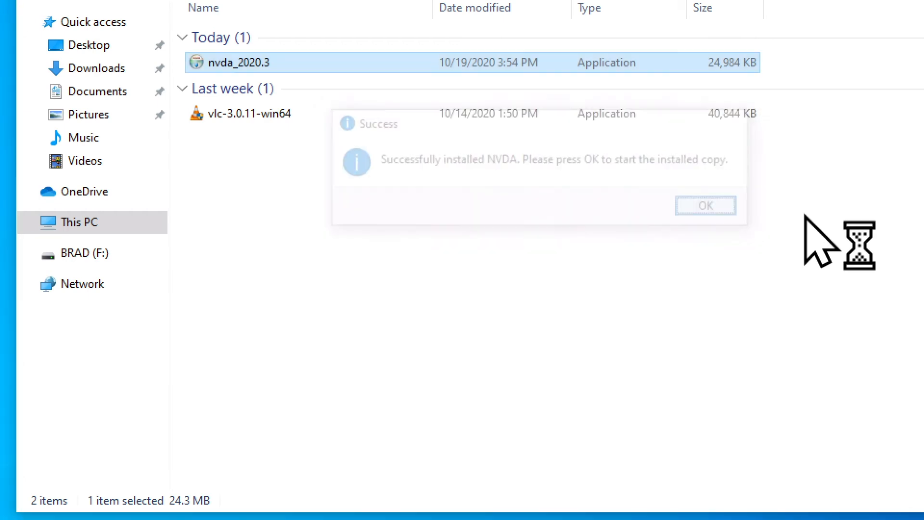
click(706, 205)
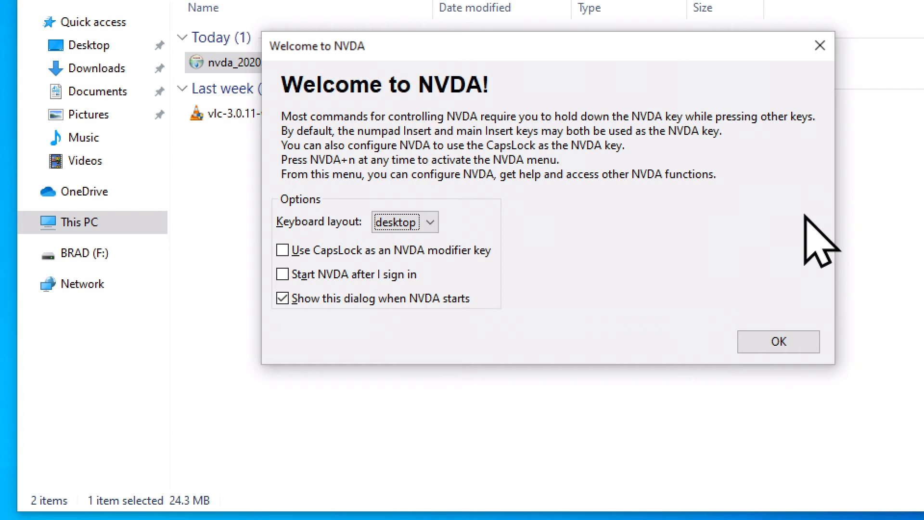
click(405, 222)
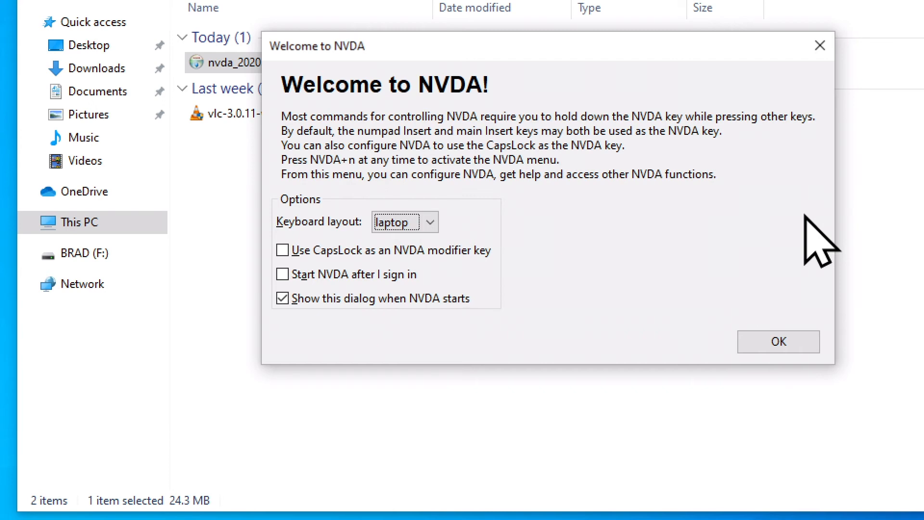
click(405, 221)
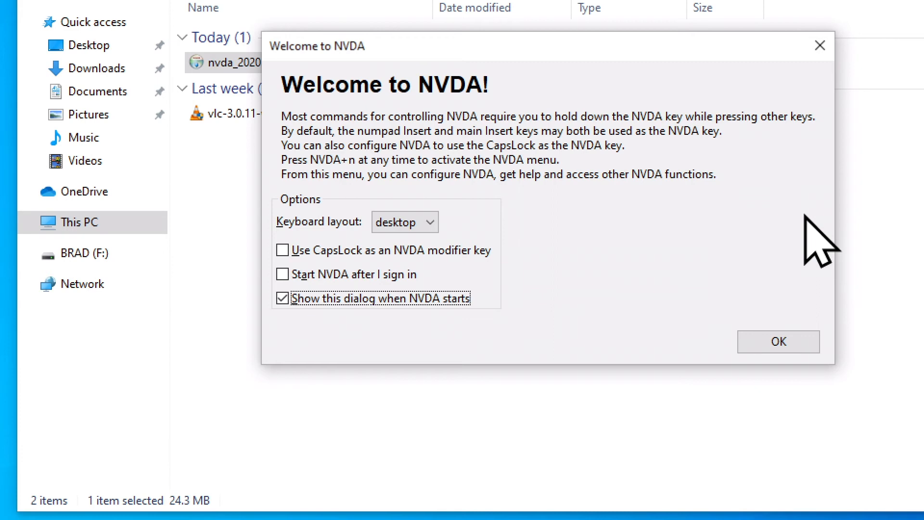
click(282, 298)
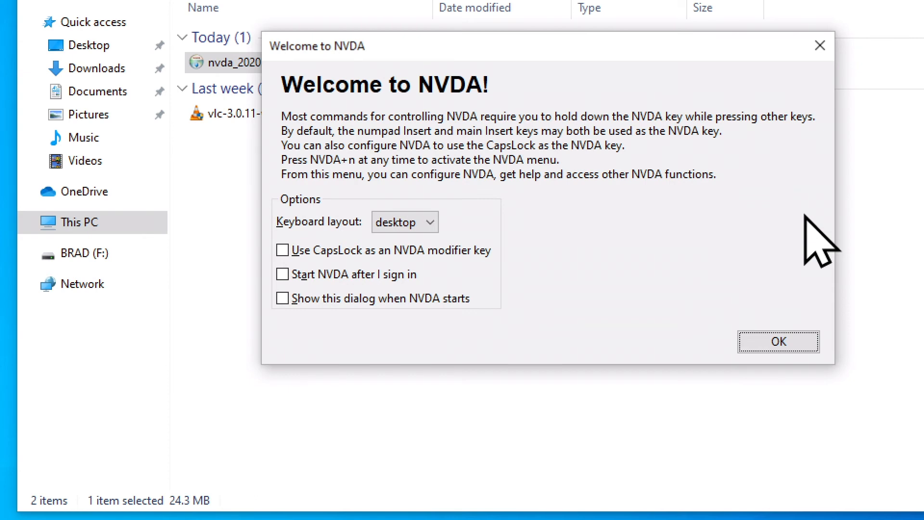
Close the Welcome to NVDA dialog, revealing the Downloads folder with nvda_2020.3.
click(778, 342)
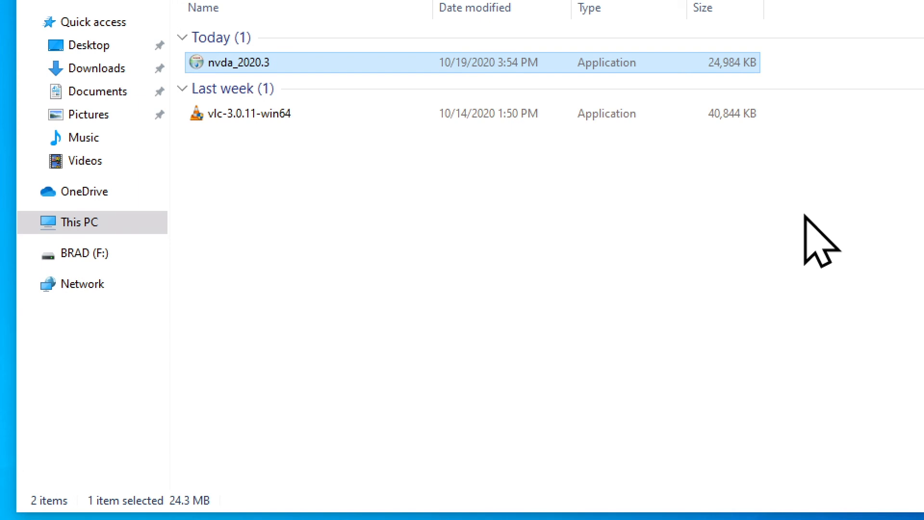
Close File Explorer with Alt+F4 to show the desktop and the new NVDA icon.
key(alt+F4)
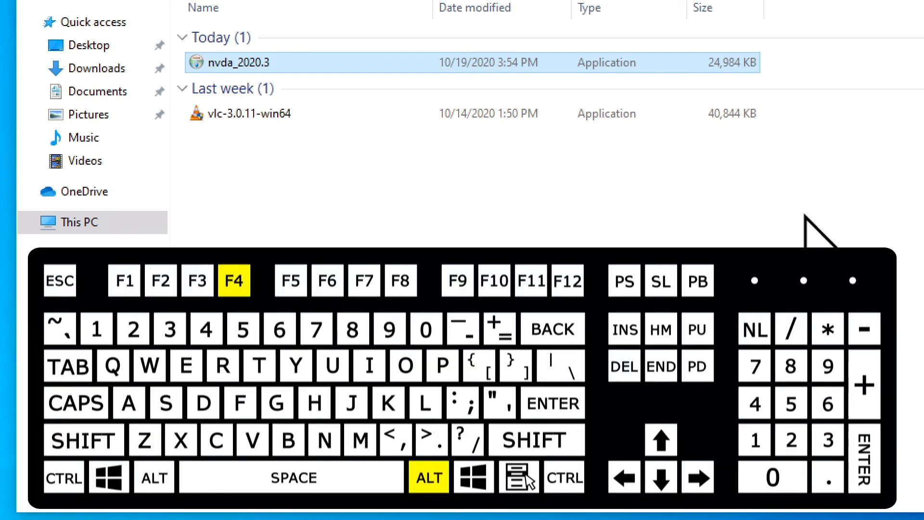
key(alt+F4)
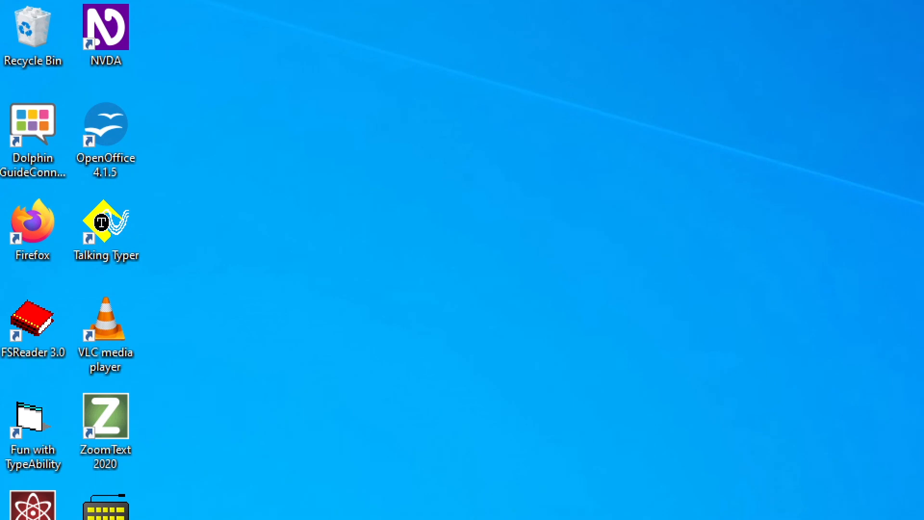
mouse_move(796, 422)
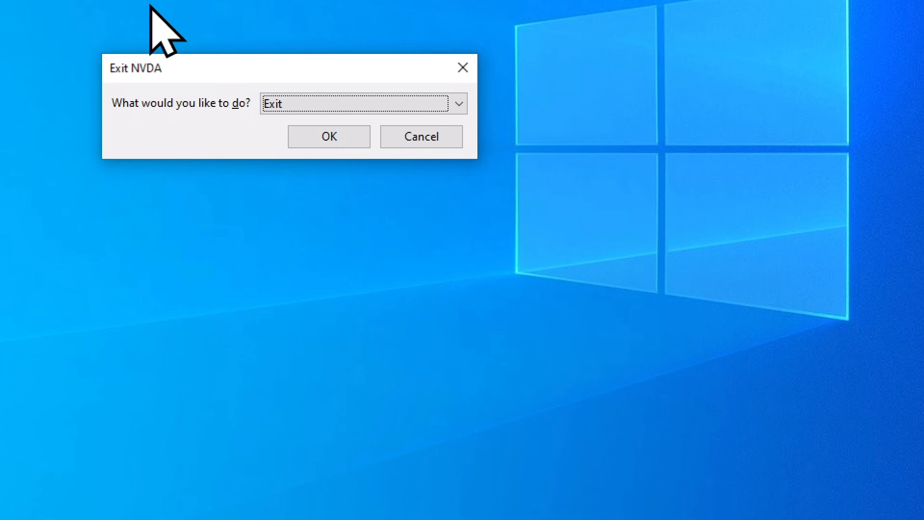
Confirm the Exit NVDA dialog with Exit selected so NVDA shuts down.
click(329, 136)
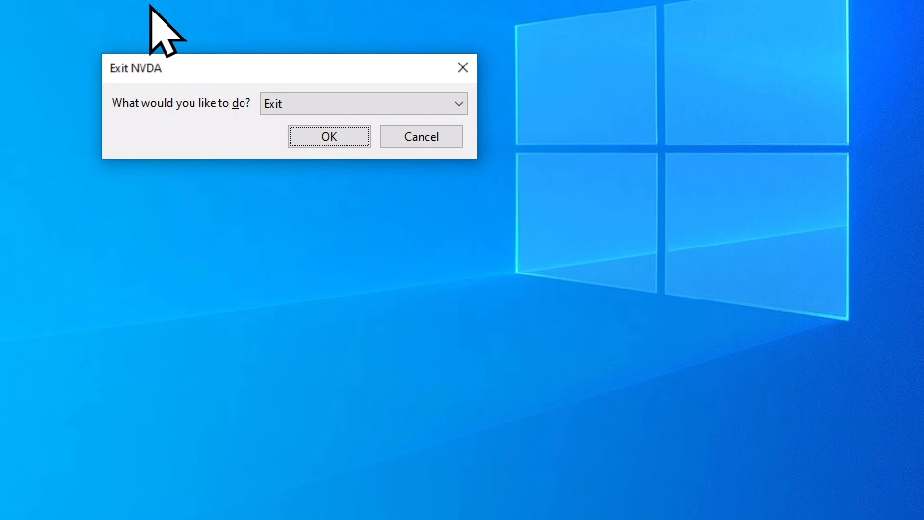
click(329, 136)
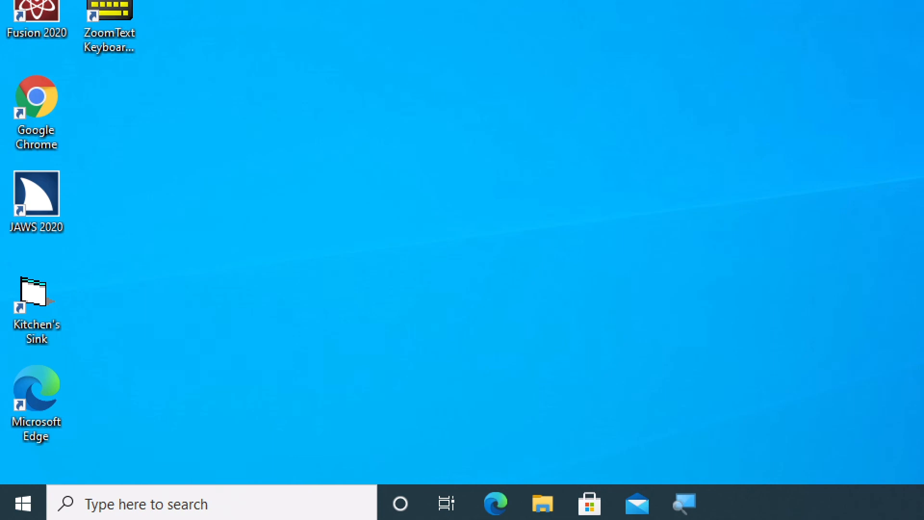
Relaunch NVDA from its desktop shortcut, bringing up the NVDA main menu.
double_click(109, 15)
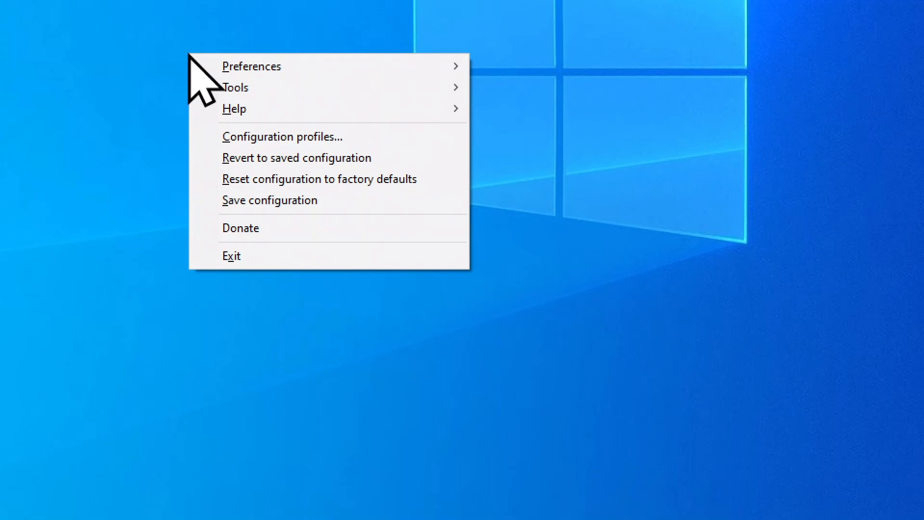
mouse_move(252, 65)
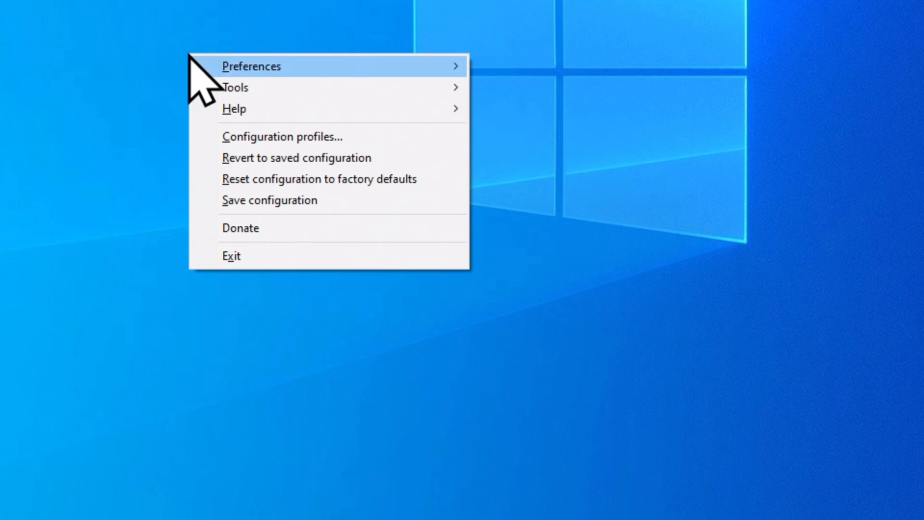
mouse_move(250, 66)
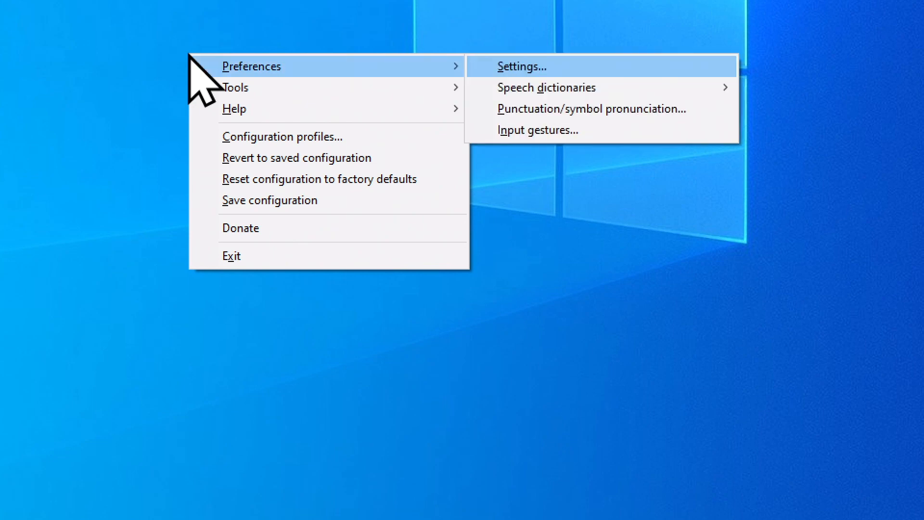
mouse_move(546, 87)
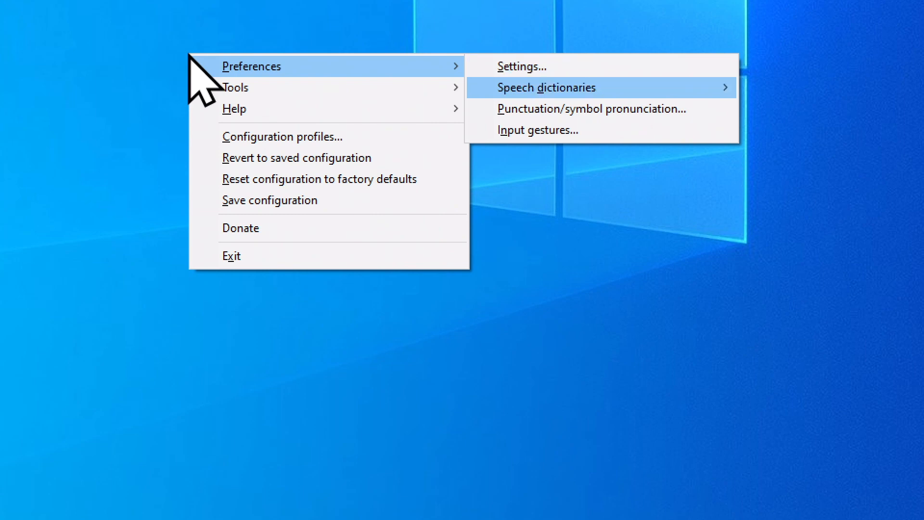
mouse_move(591, 108)
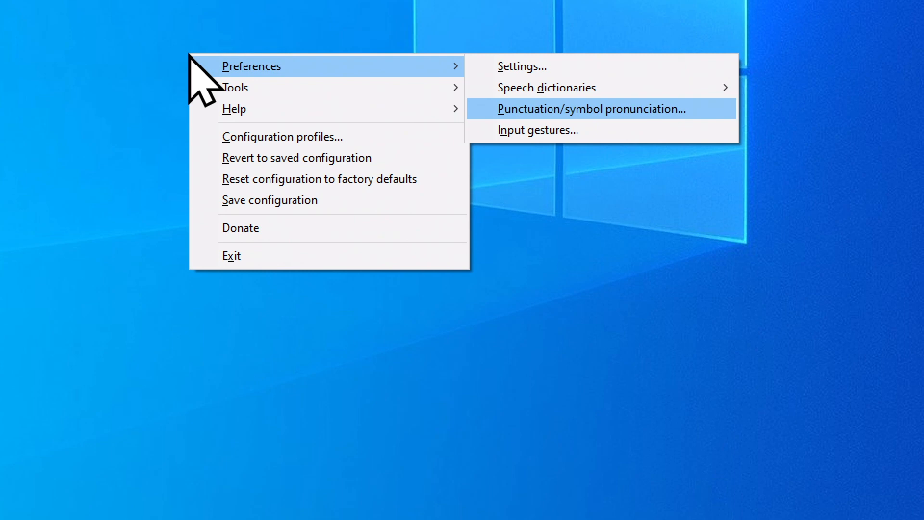
Browse Preferences options like Settings and Speech dictionaries, then close the menu.
click(591, 108)
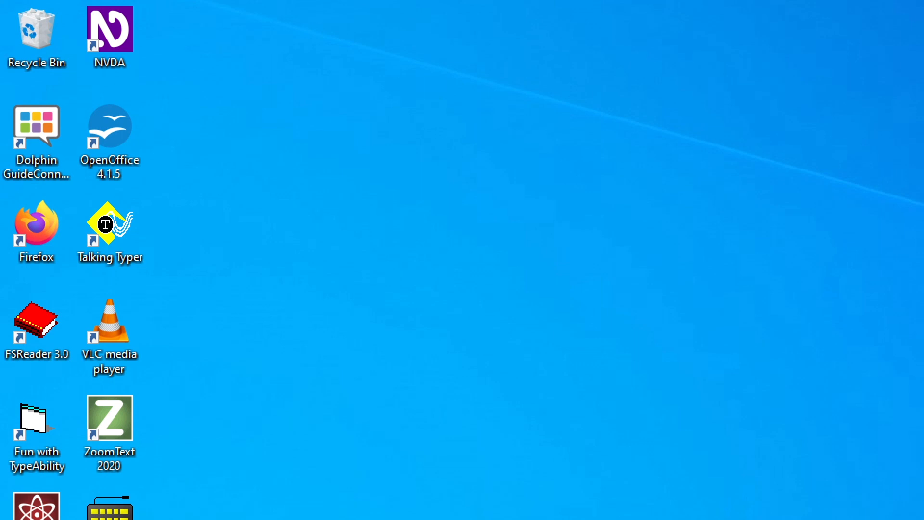
mouse_move(731, 507)
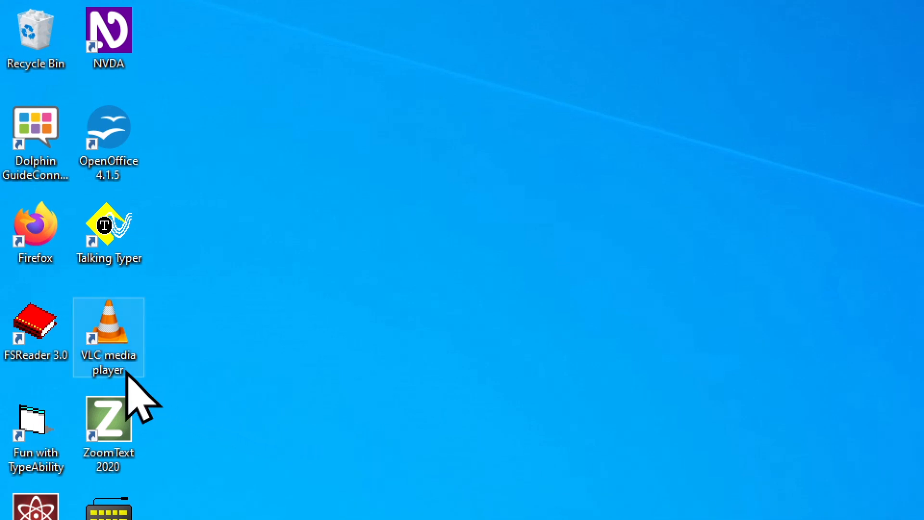
mouse_move(65, 377)
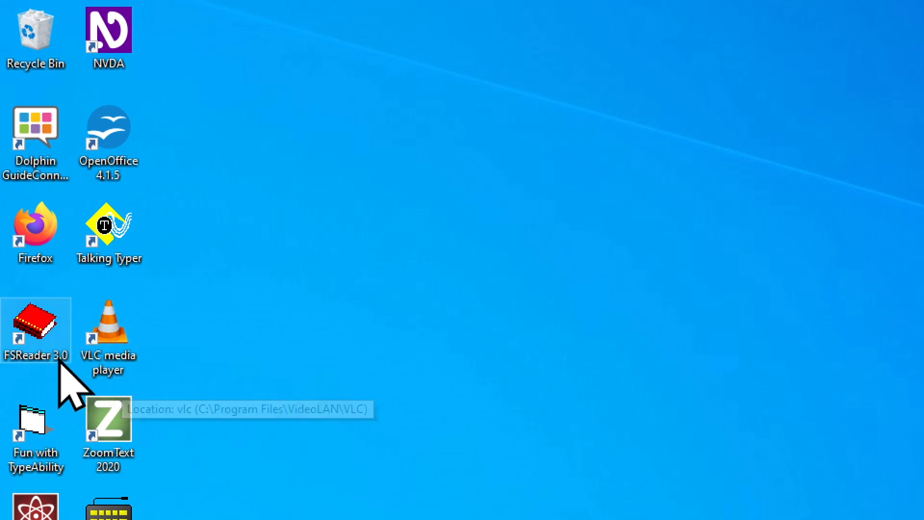
mouse_move(53, 336)
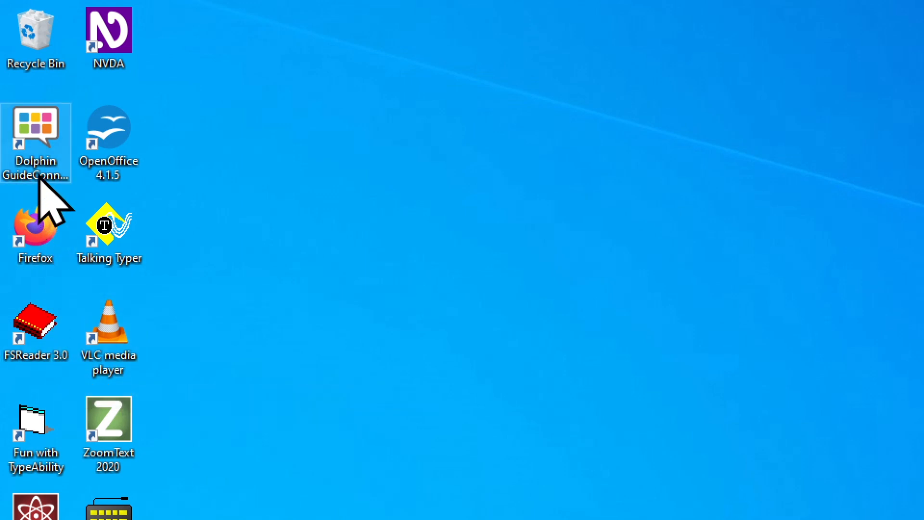
Point at desktop shortcuts such as VLC media player, FSReader 3.0 and OpenOffice 4.1.5.
click(108, 142)
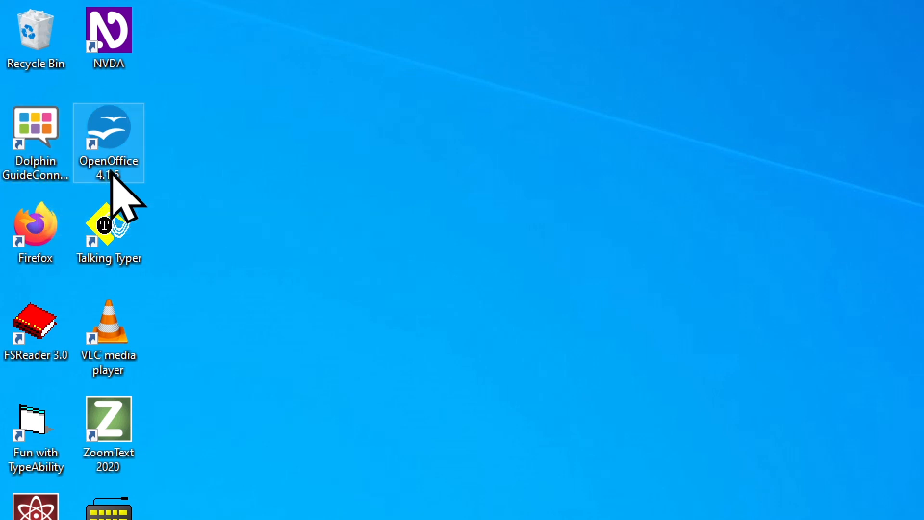
mouse_move(76, 136)
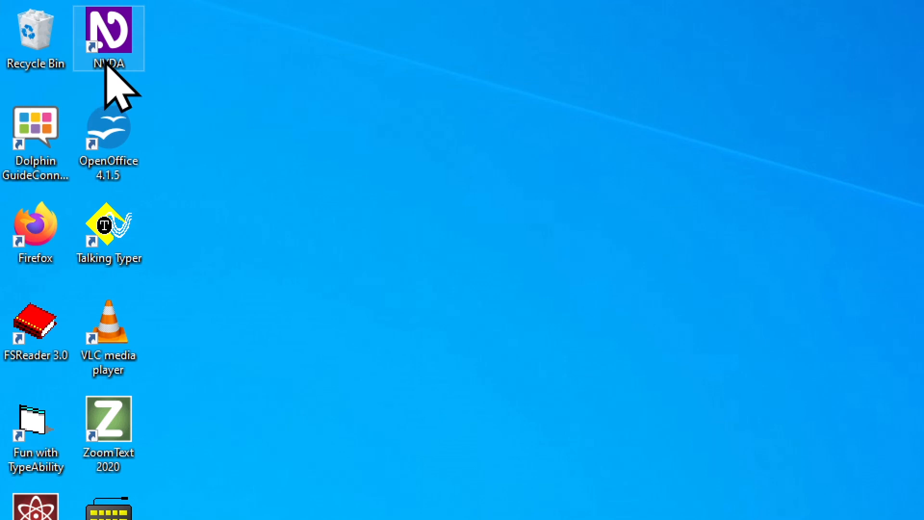
mouse_move(183, 112)
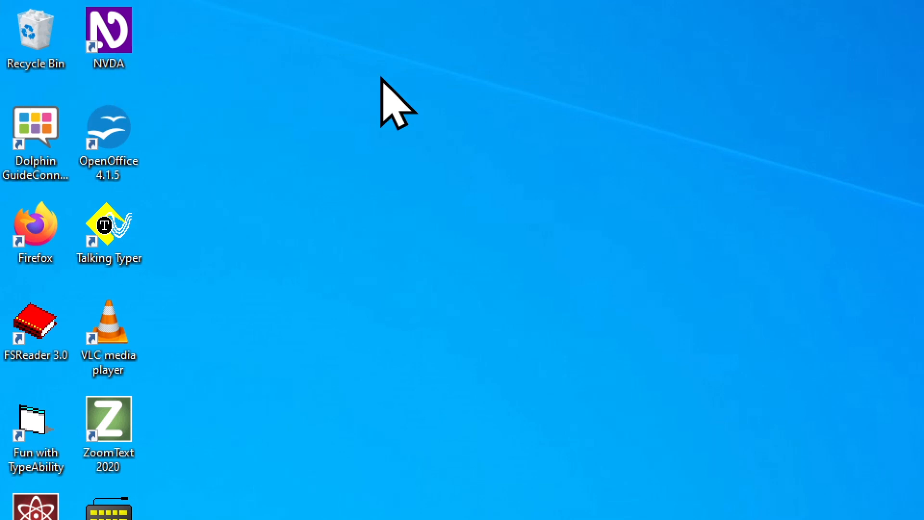
mouse_move(394, 174)
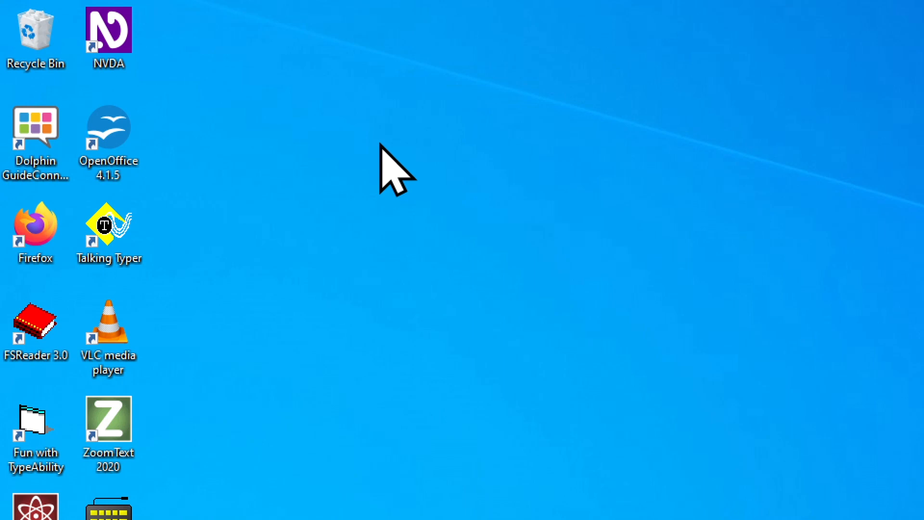
click(23, 505)
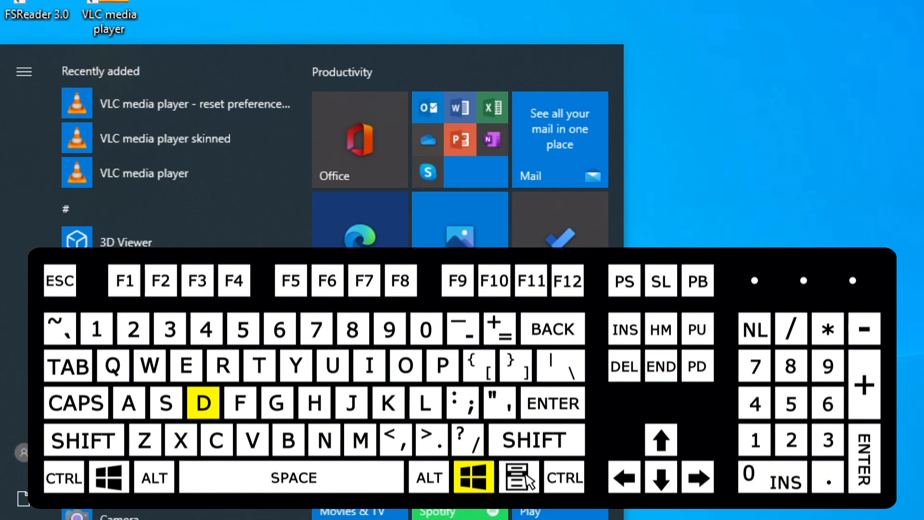
click(474, 476)
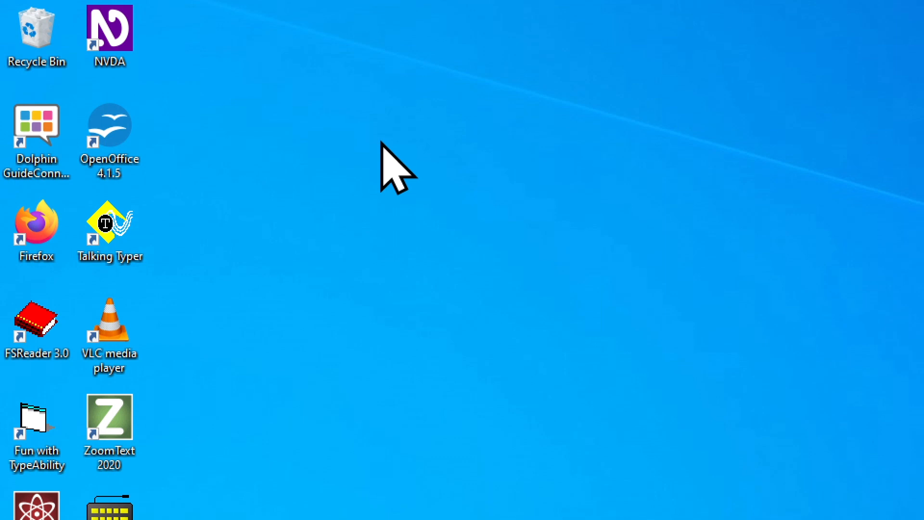
Move across desktop shortcuts from Dolphin GuideConnect and FSReader 3.0 to ZoomText 2020.
click(36, 129)
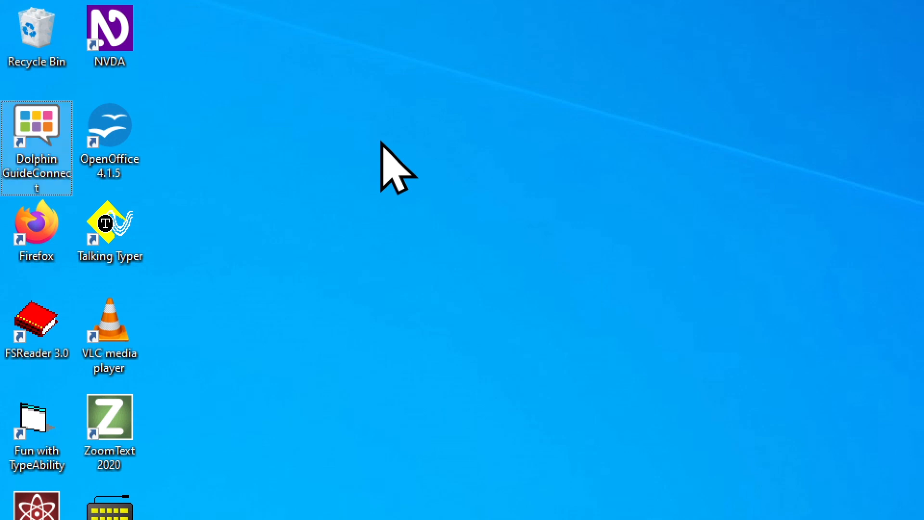
click(36, 230)
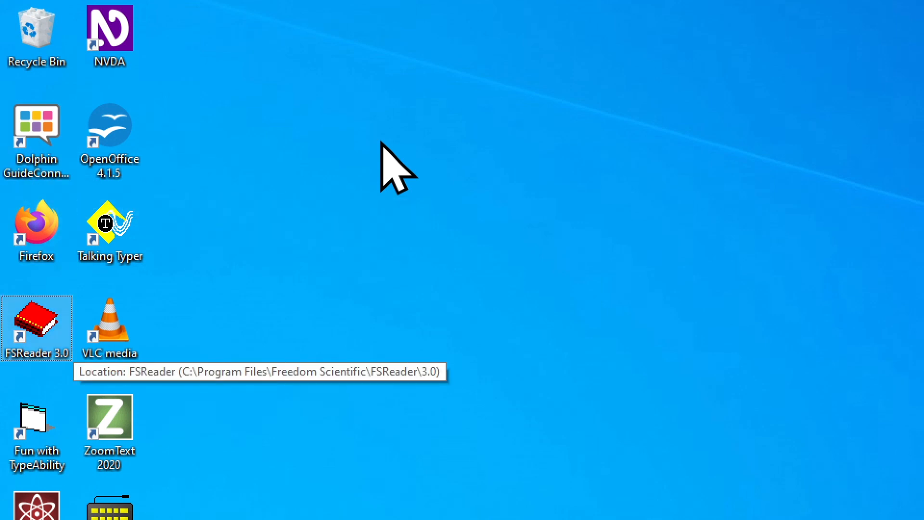
click(110, 418)
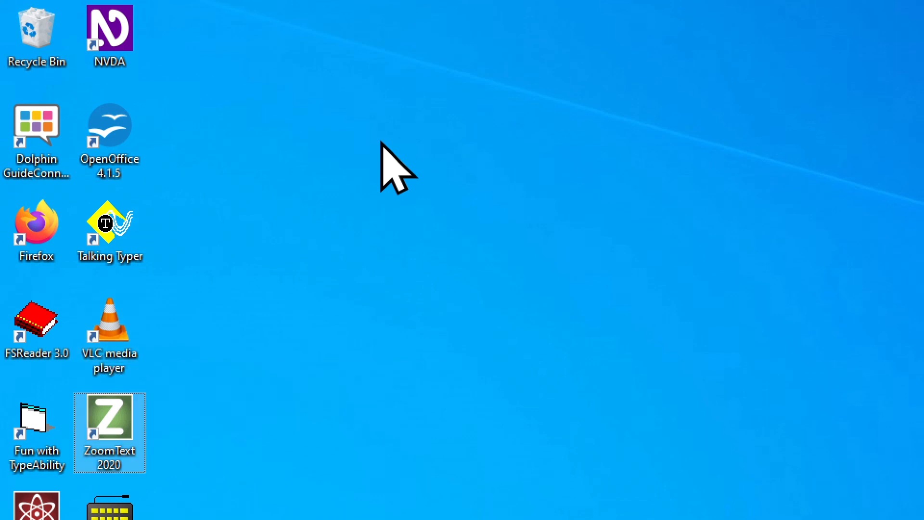
mouse_move(109, 425)
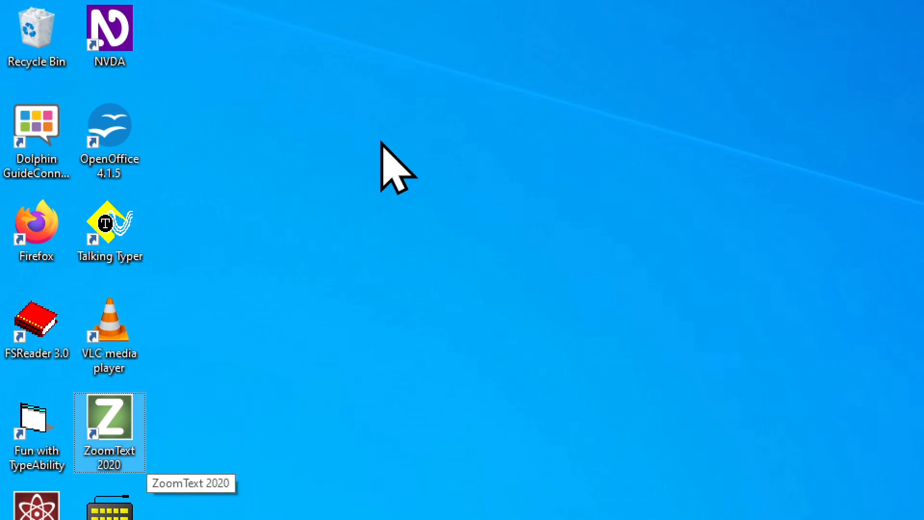
mouse_move(395, 171)
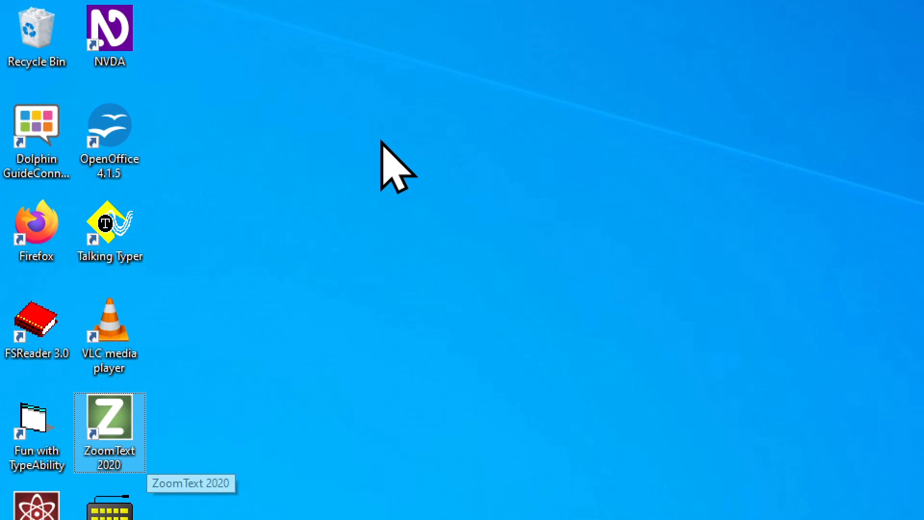